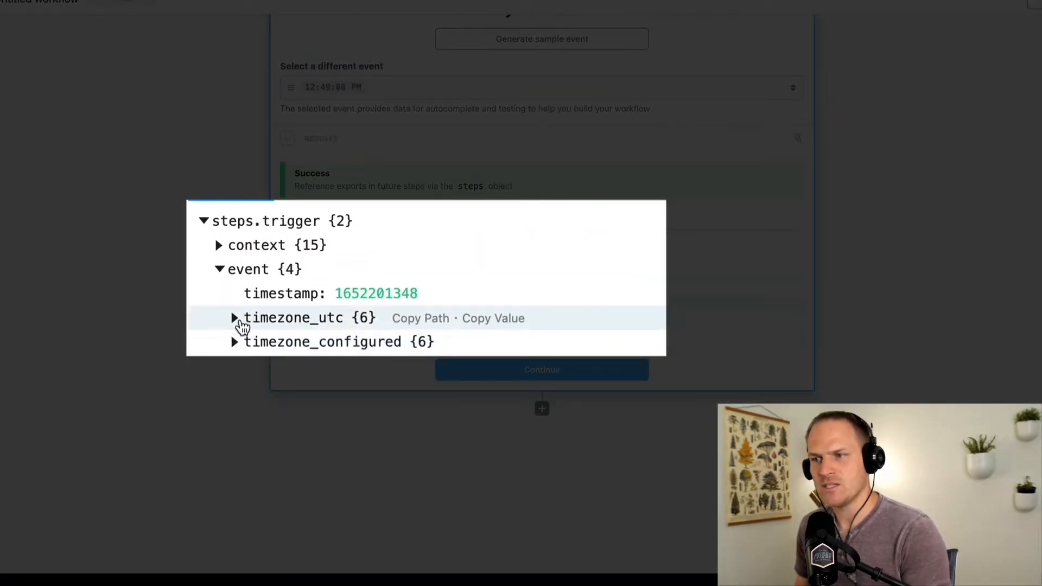
Expand the trigger event's timezone_configured export to show its date and ISO 8601 timestamp
click(234, 341)
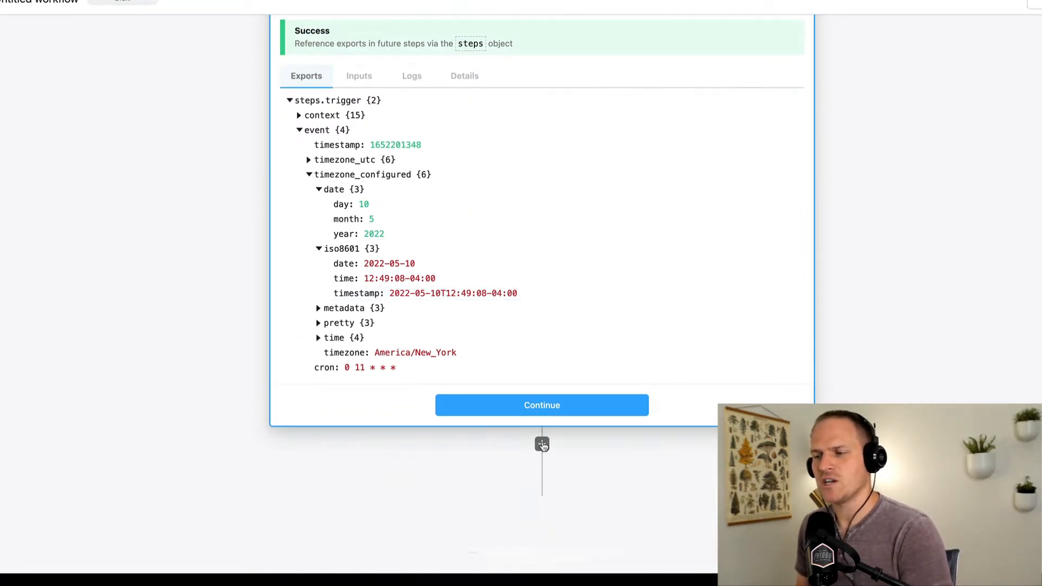
Add a Node 'Run Node code' step after the schedule trigger
click(542, 444)
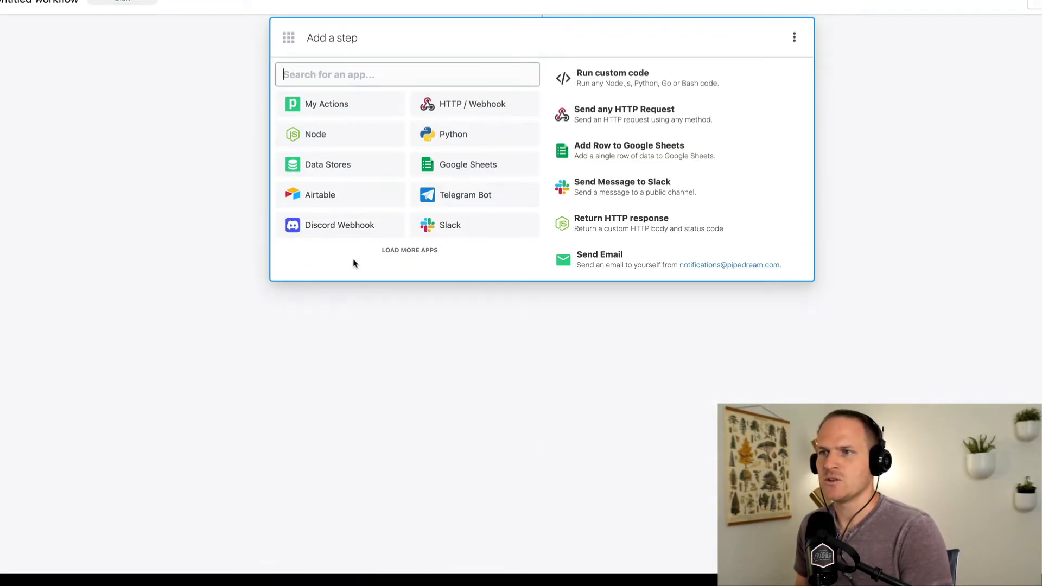
click(315, 133)
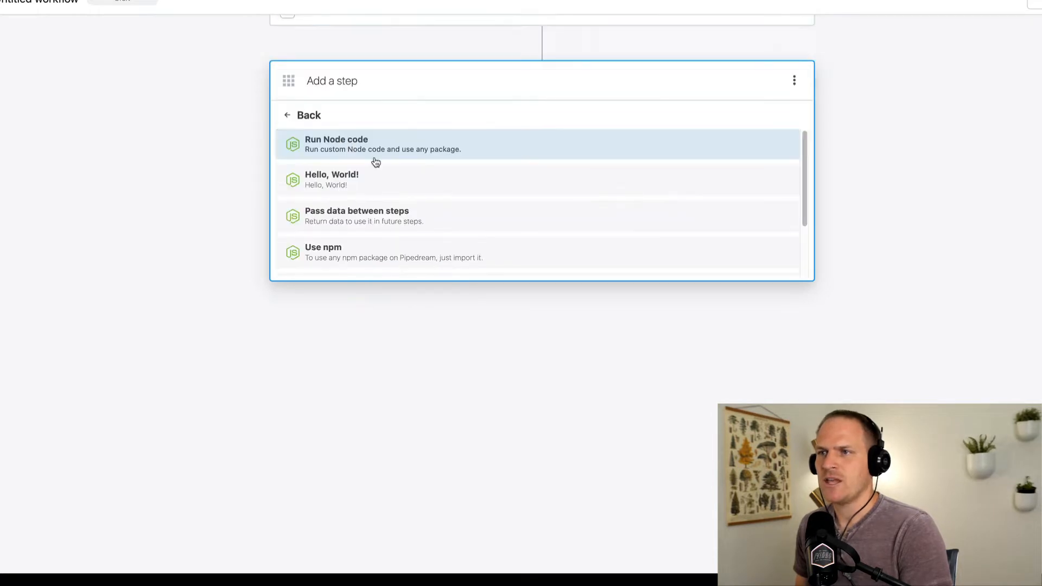
click(335, 144)
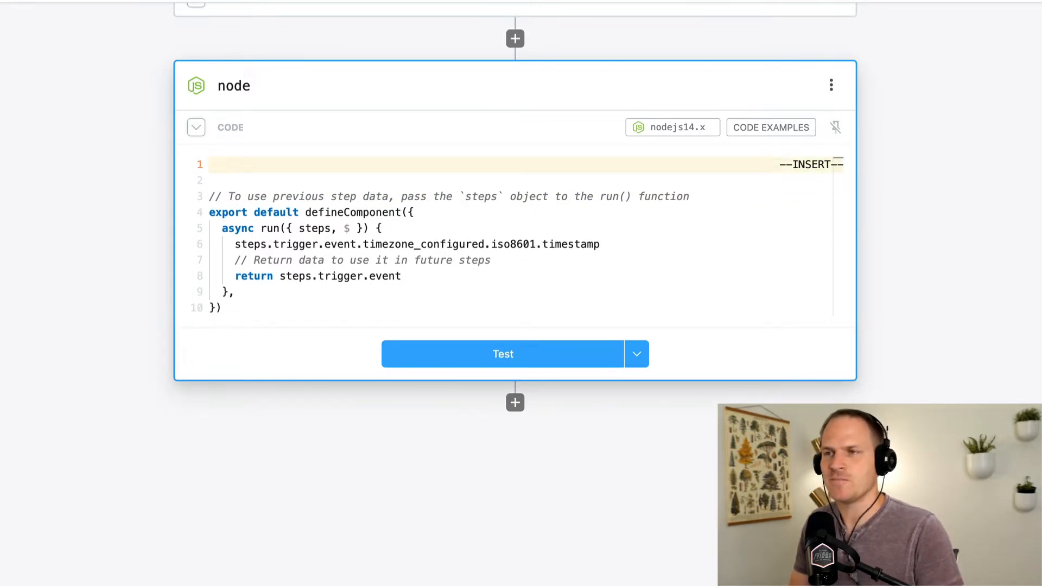
Write the line import { parseISO } from 'date-fns'; at the top of the step
text(import)
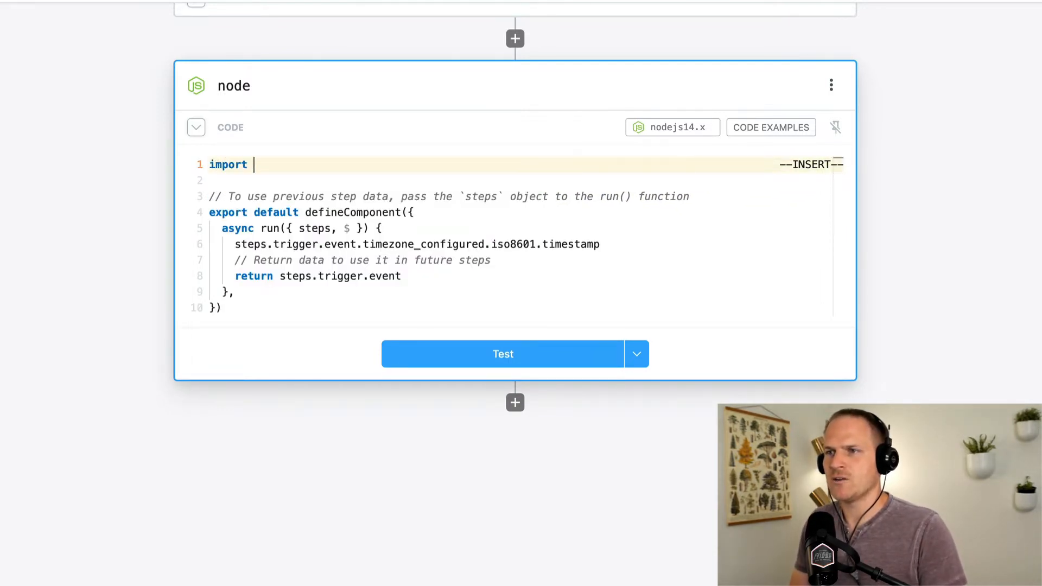
text({ })
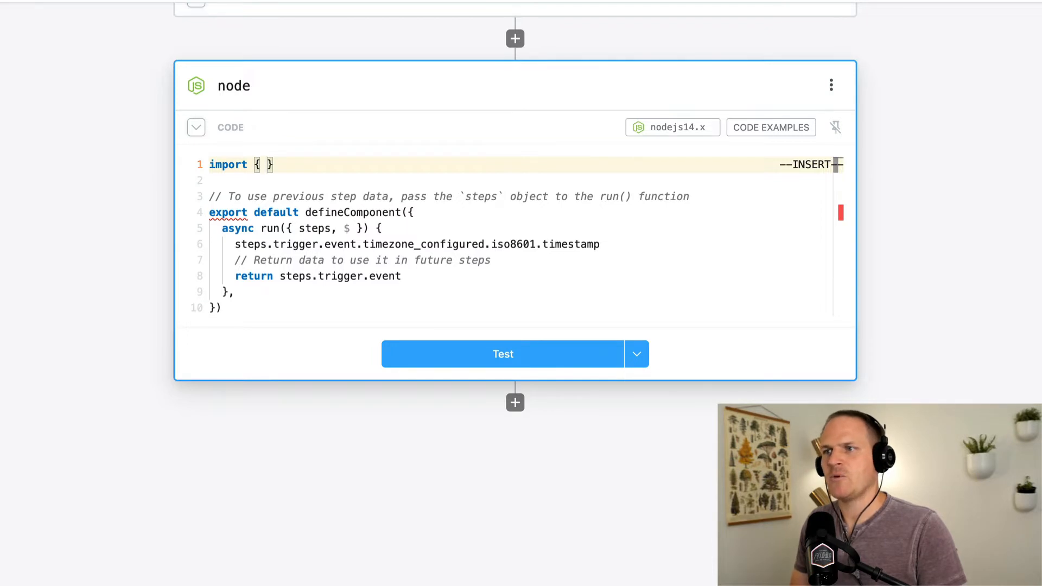
text(parseISO)
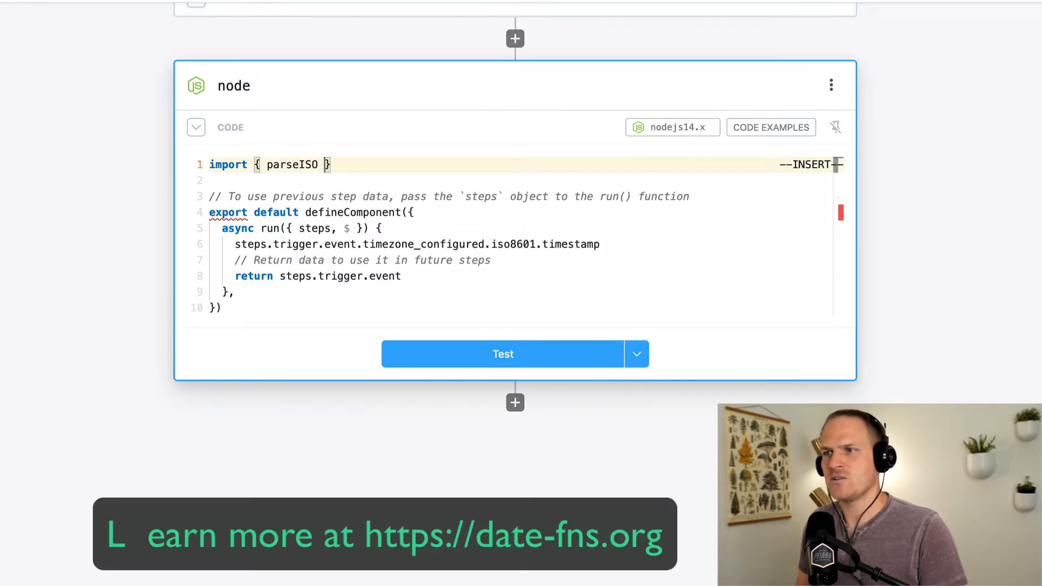
text(from ')
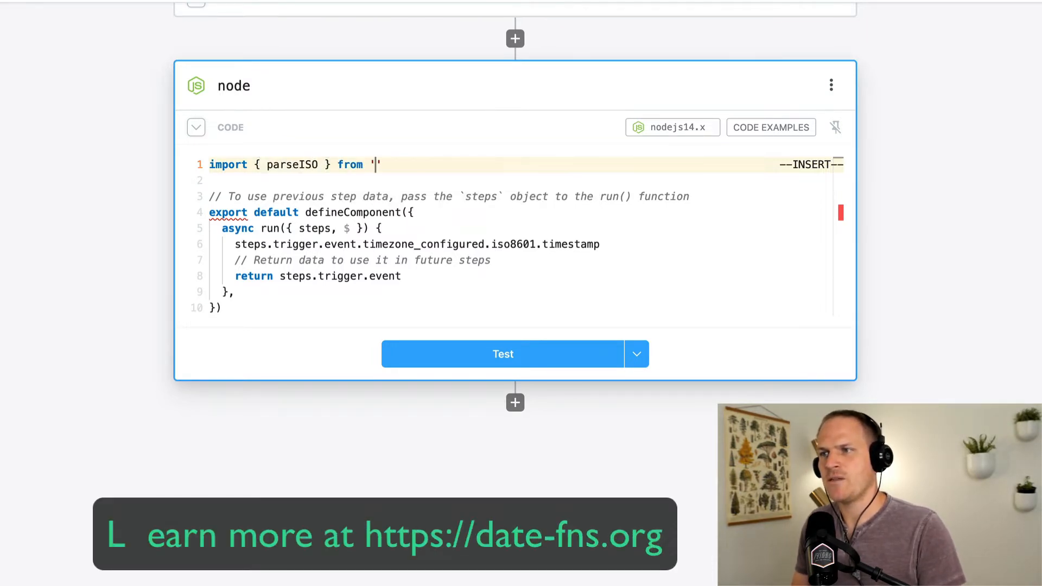
text(date-fns)
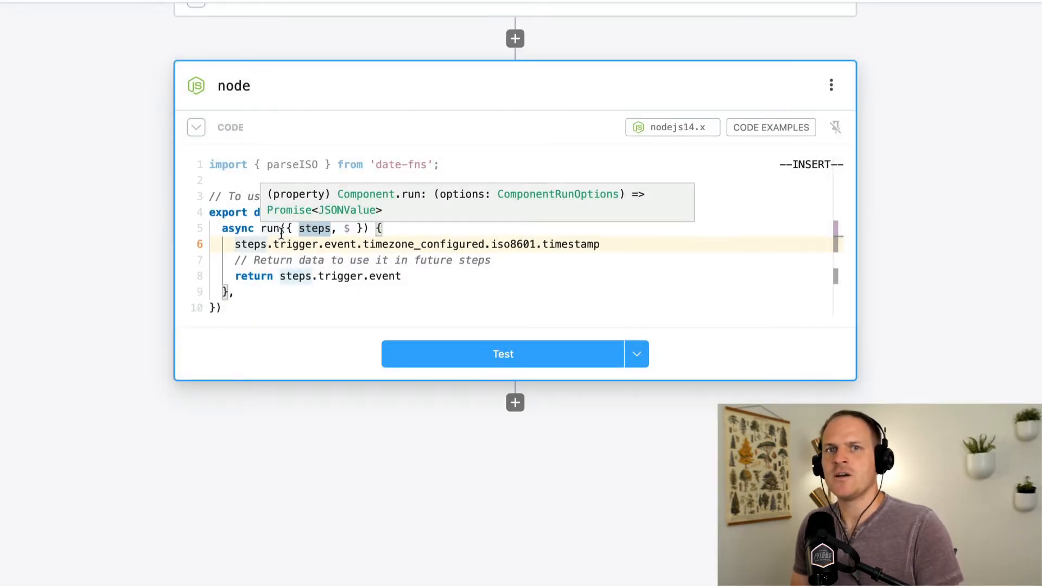
Declare const date = parseISO(...) wrapping the trigger's ISO 8601 timestamp path
text(const date =)
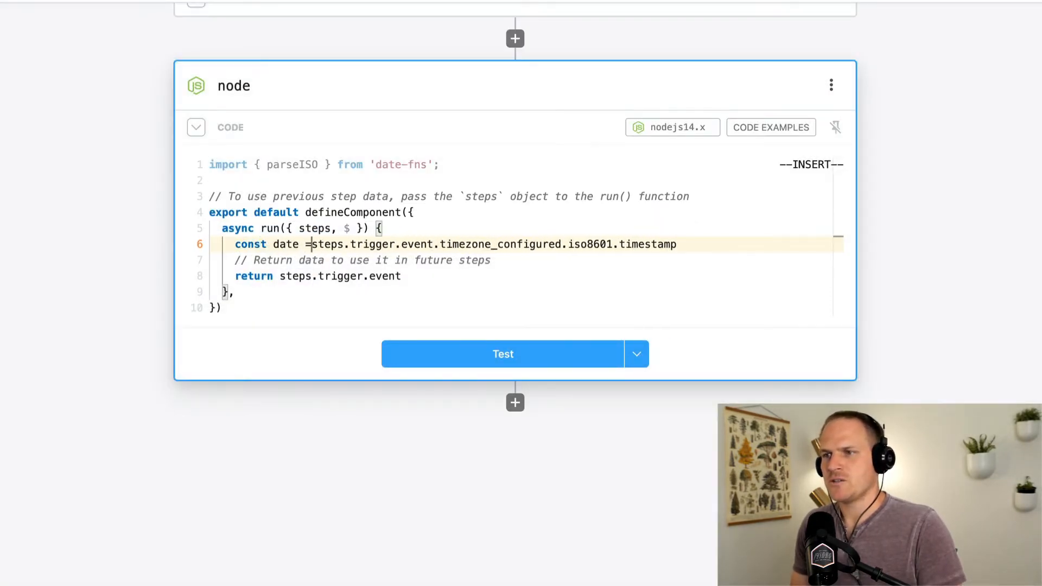
text(parseISO)
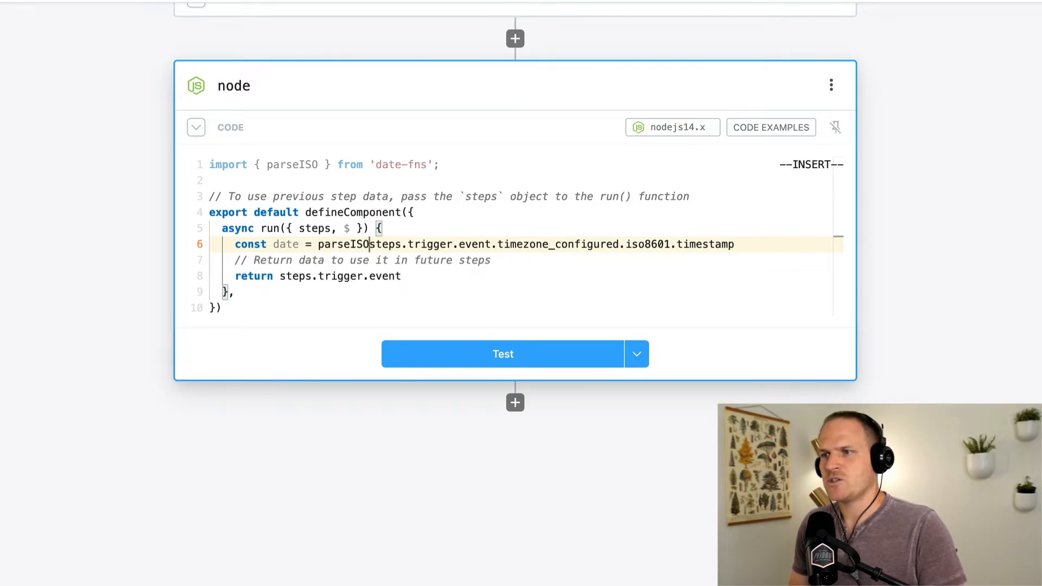
text(()
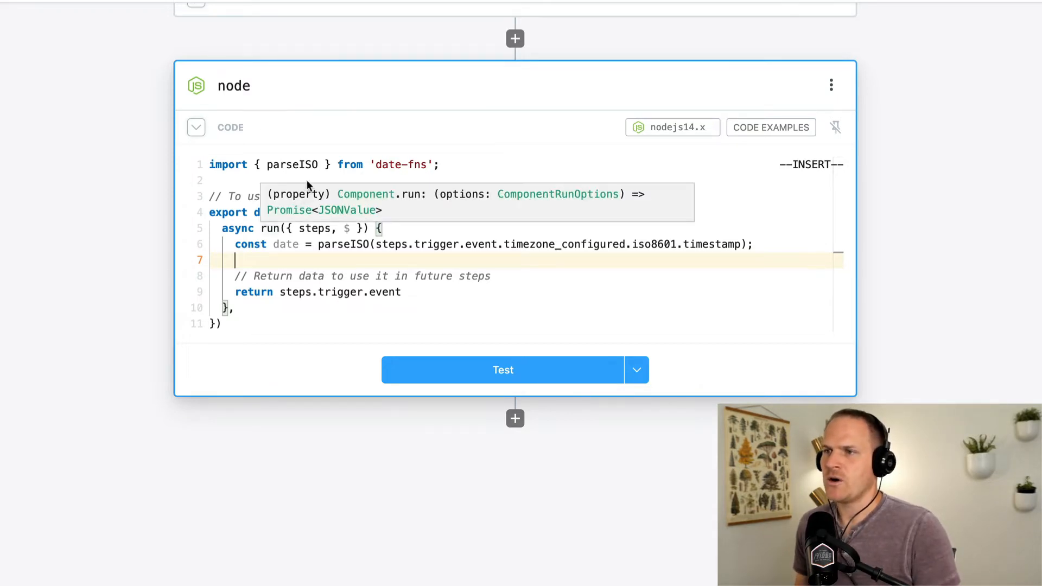
Extend the date-fns import to also bring in format
click(291, 164)
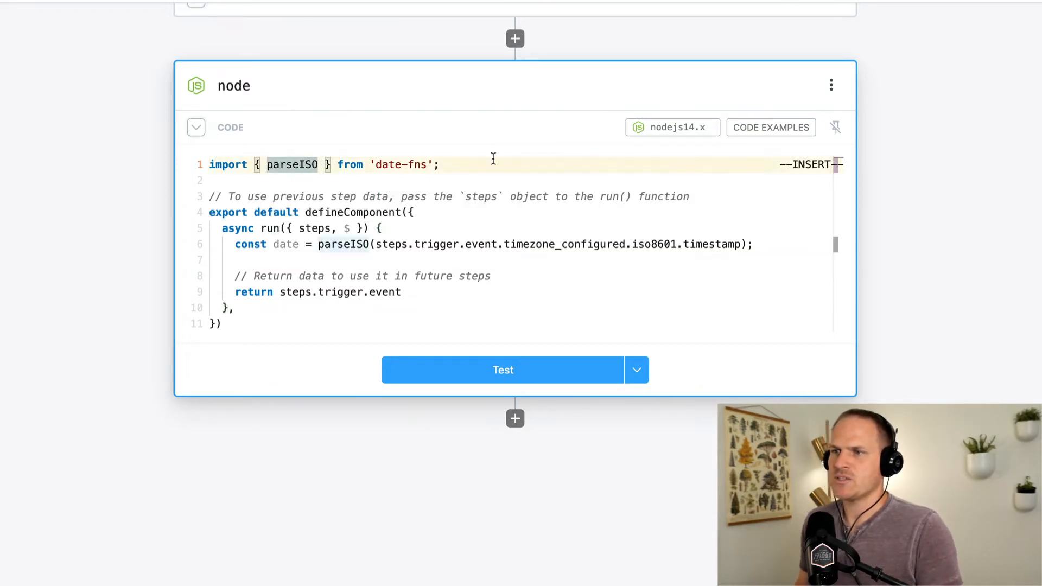
text(,)
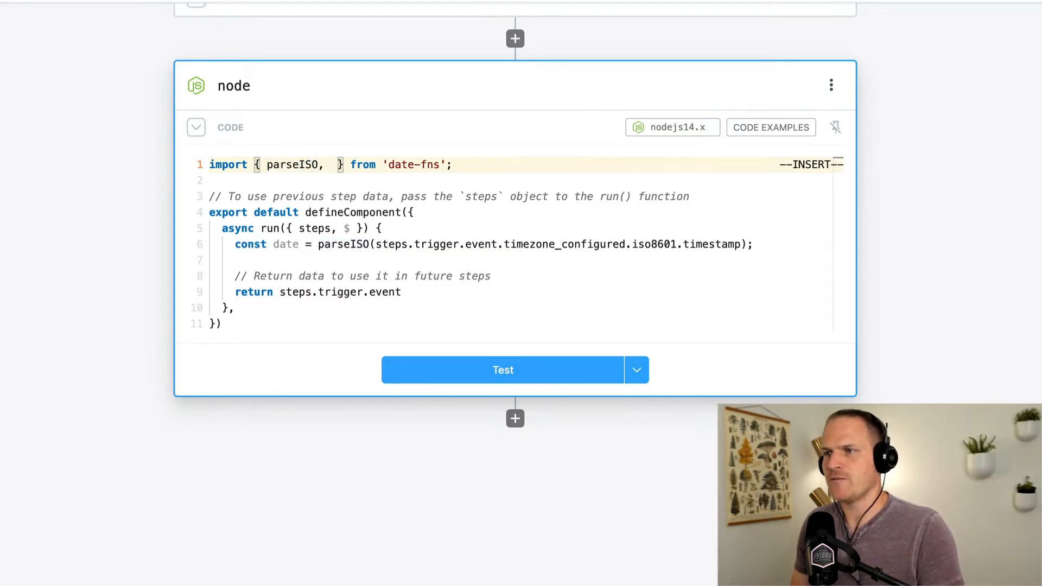
text(format)
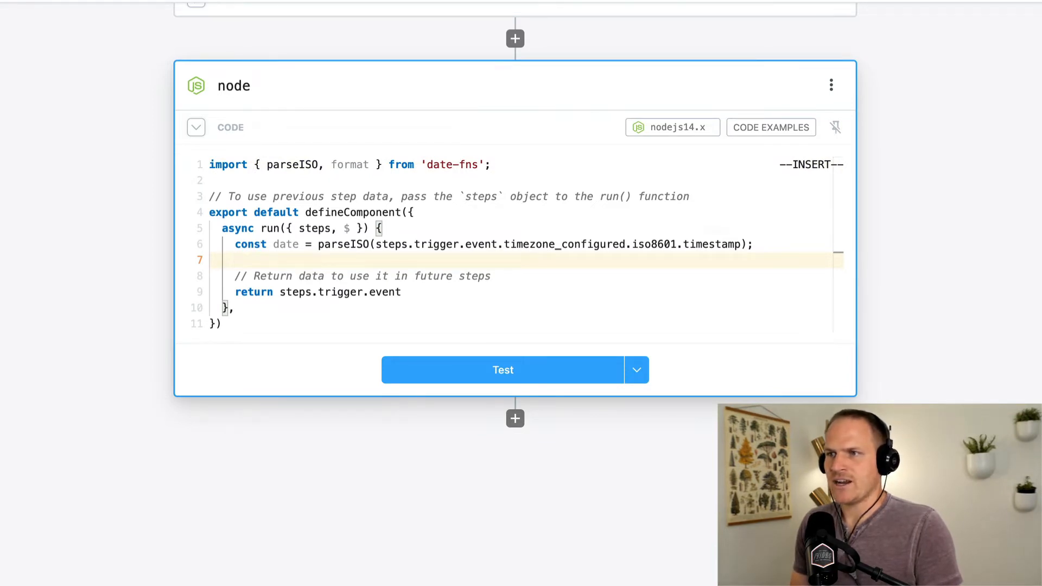
Return format(date, 'EEEE MMMM io BBBB'); from run()
text(format())
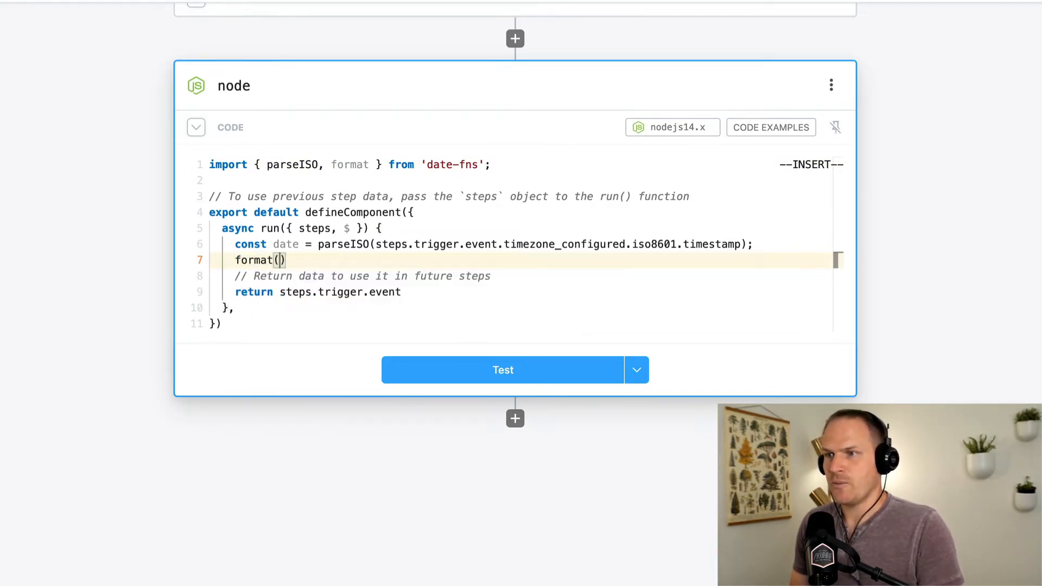
text(date,)
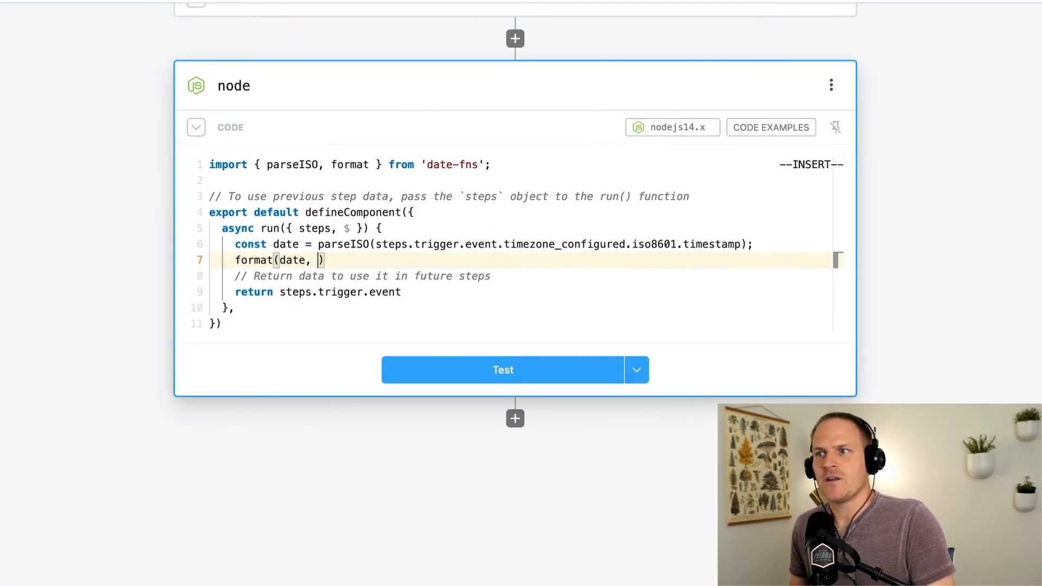
text('EEEE MMMM io BBBB')
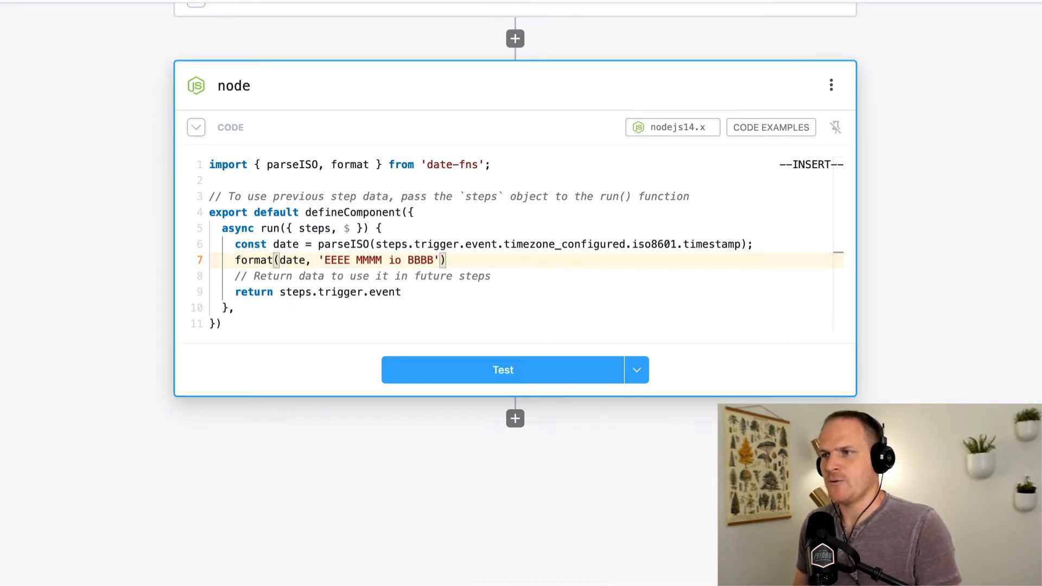
text(;)
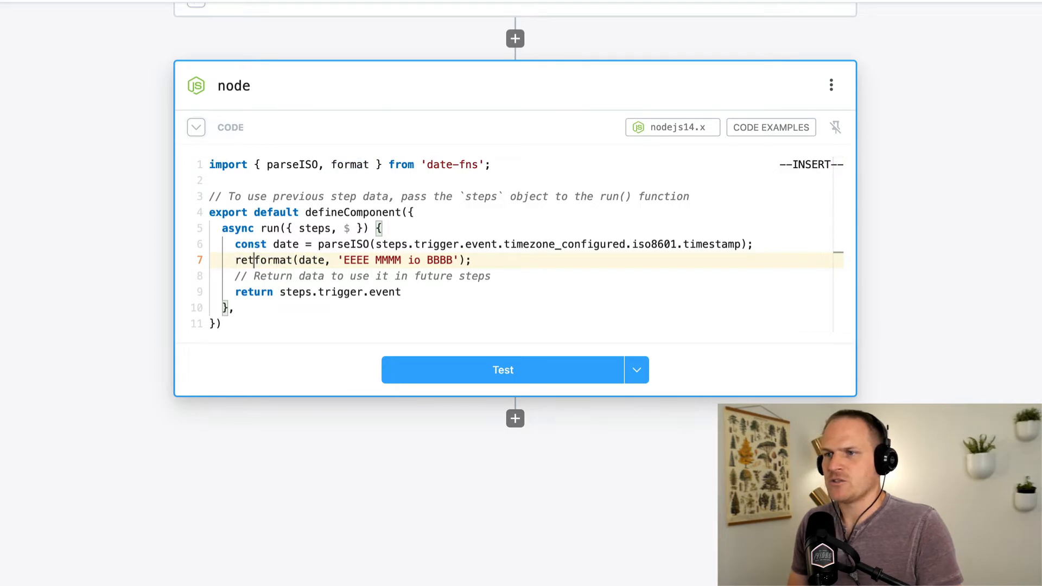
text(urn)
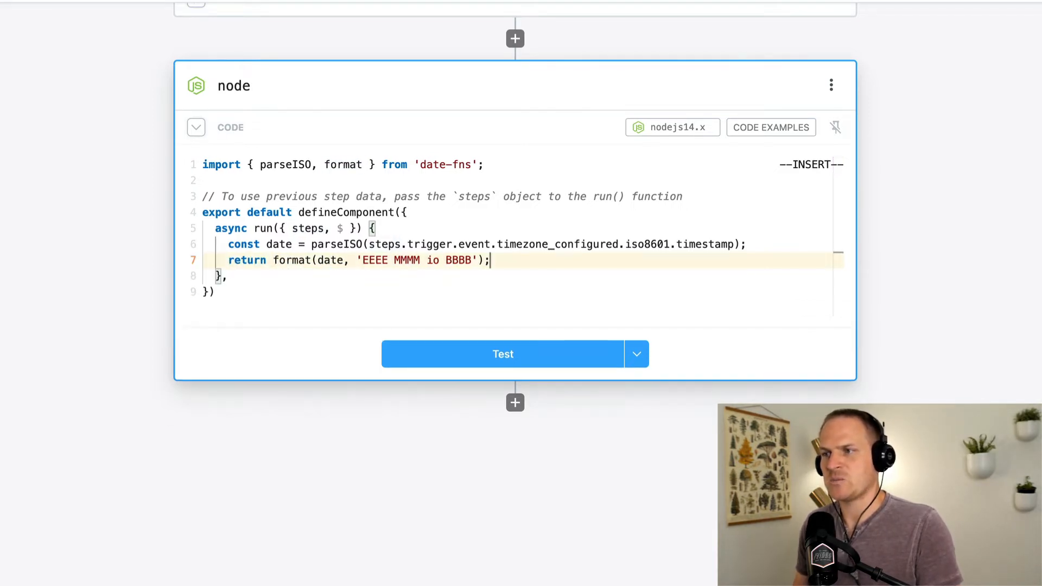
Test the code step, exporting the return value 'Tuesday May 2nd in the afternoon'
click(503, 354)
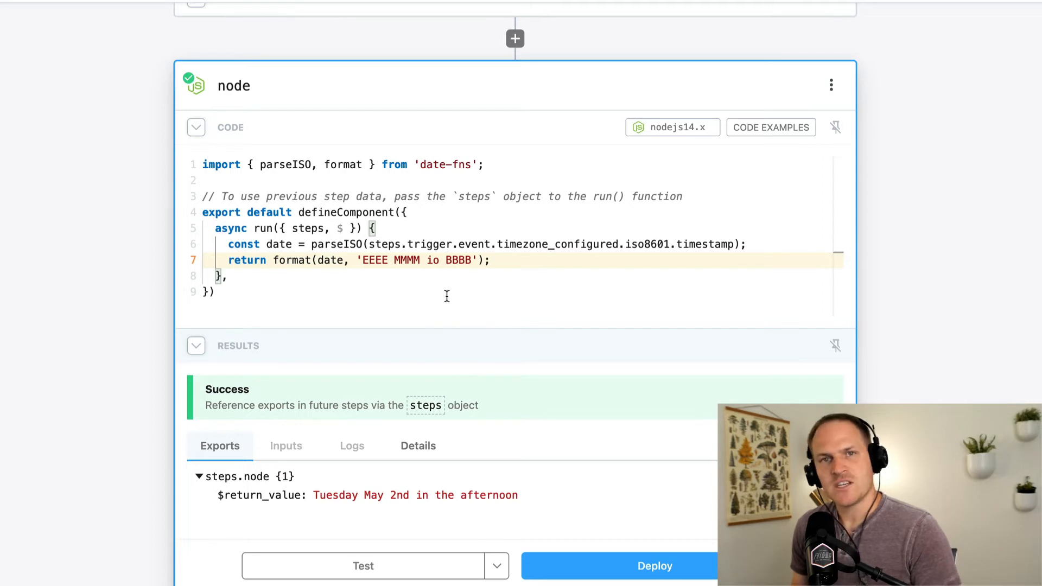
mouse_move(468, 162)
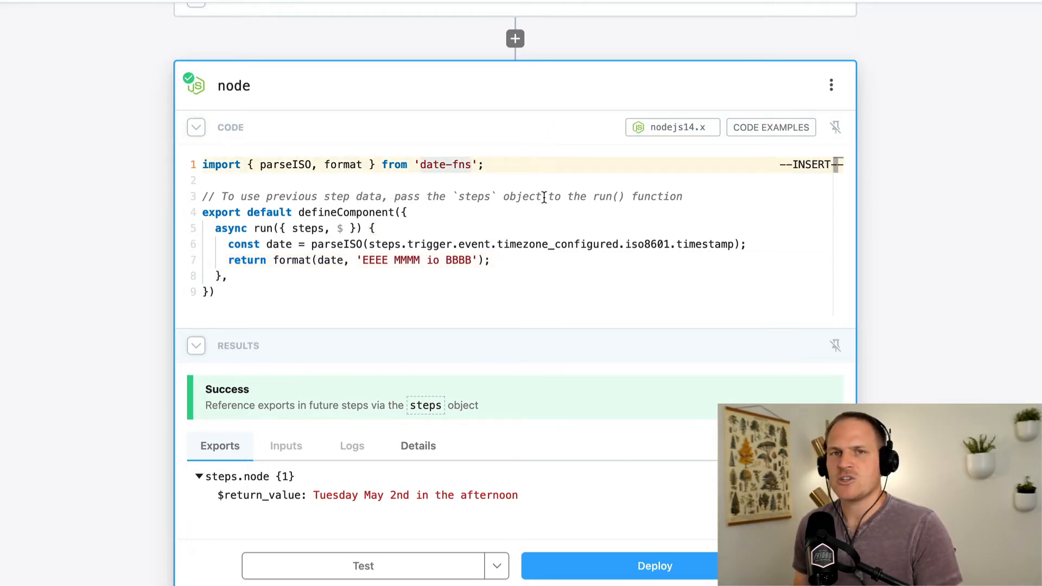
Change the import source to 'date-fns@~2.0.0' to pin the package version
text(@)
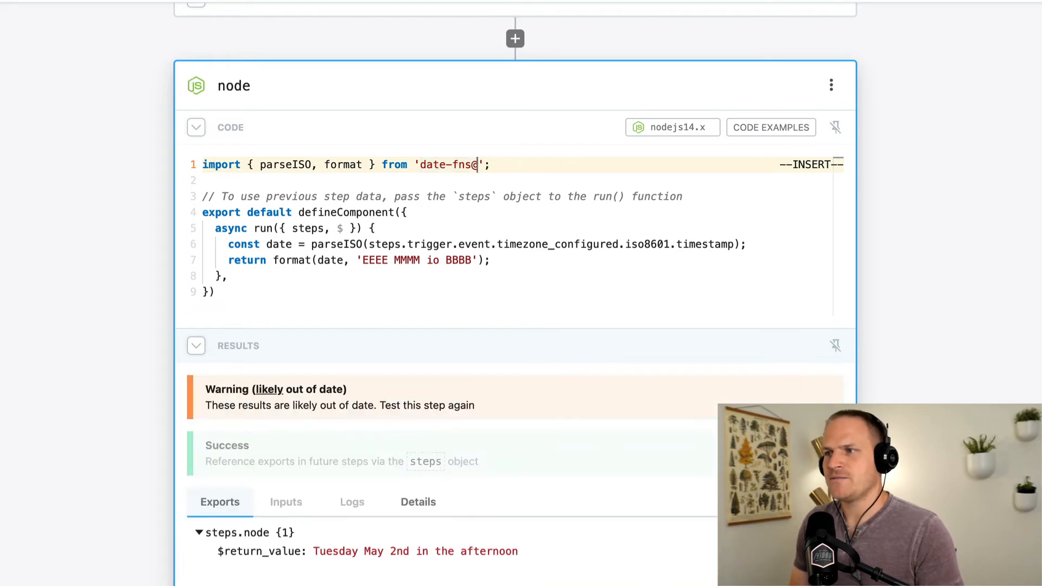
text(@2.0.0)
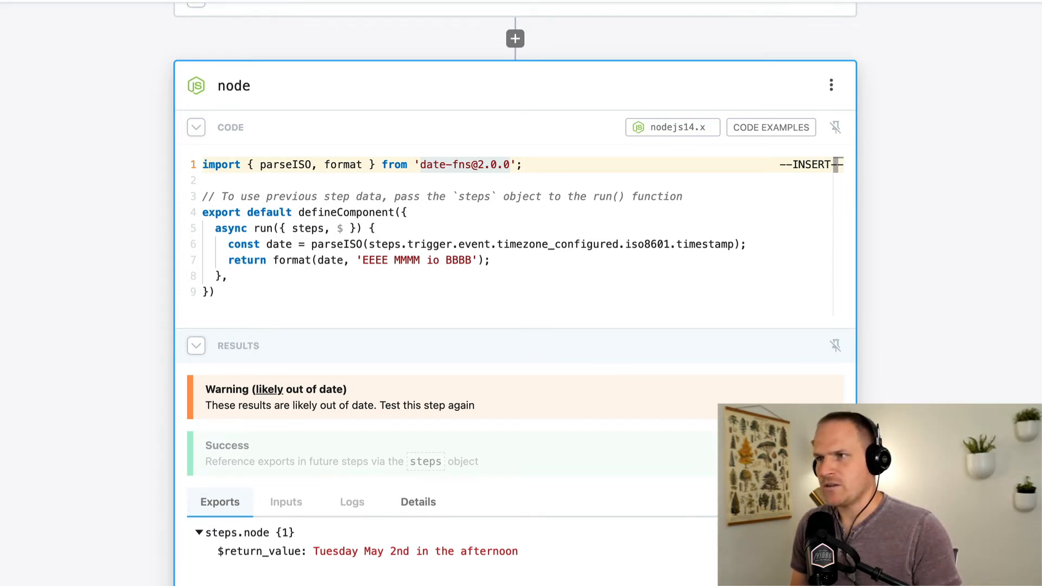
text(~)
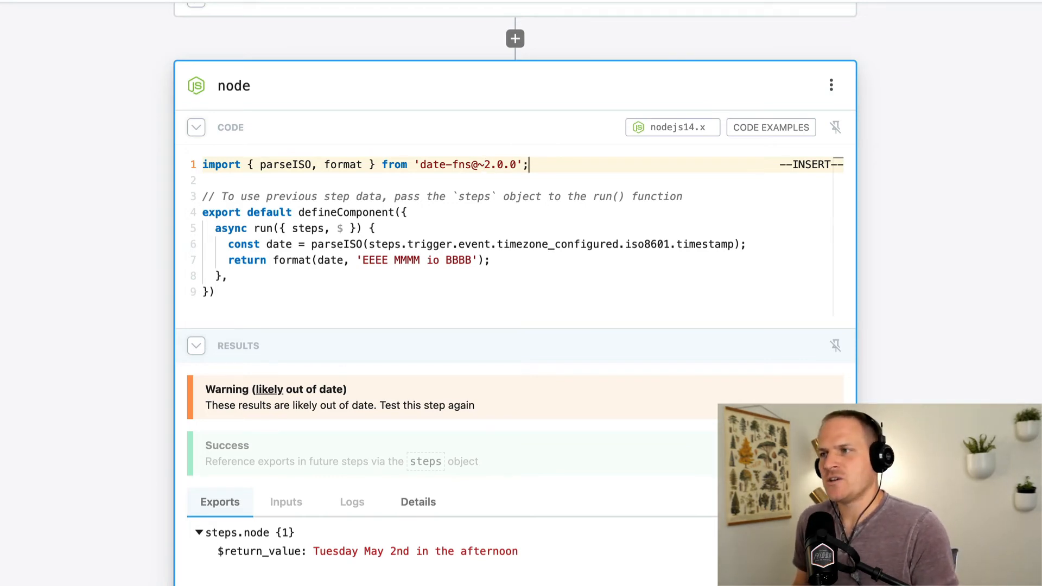
Write var module = require('packageName'); on line 2 as an example require
text(var)
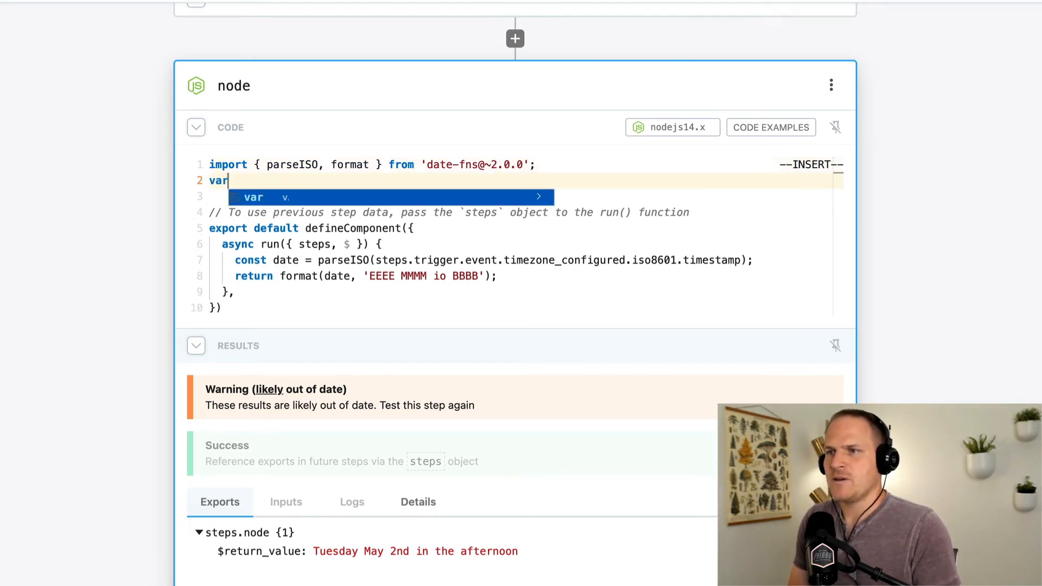
text(packageN)
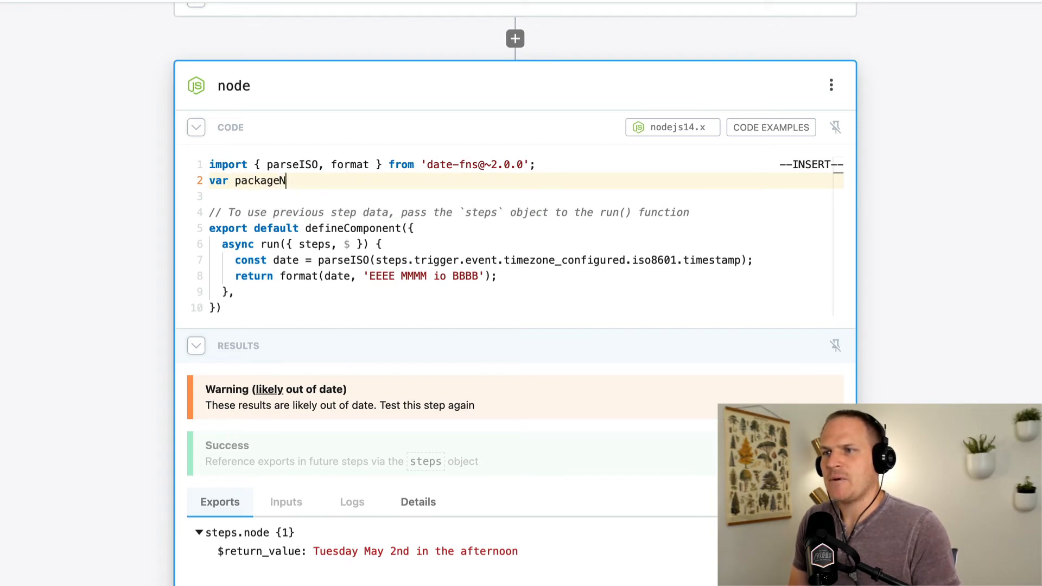
text(ame)
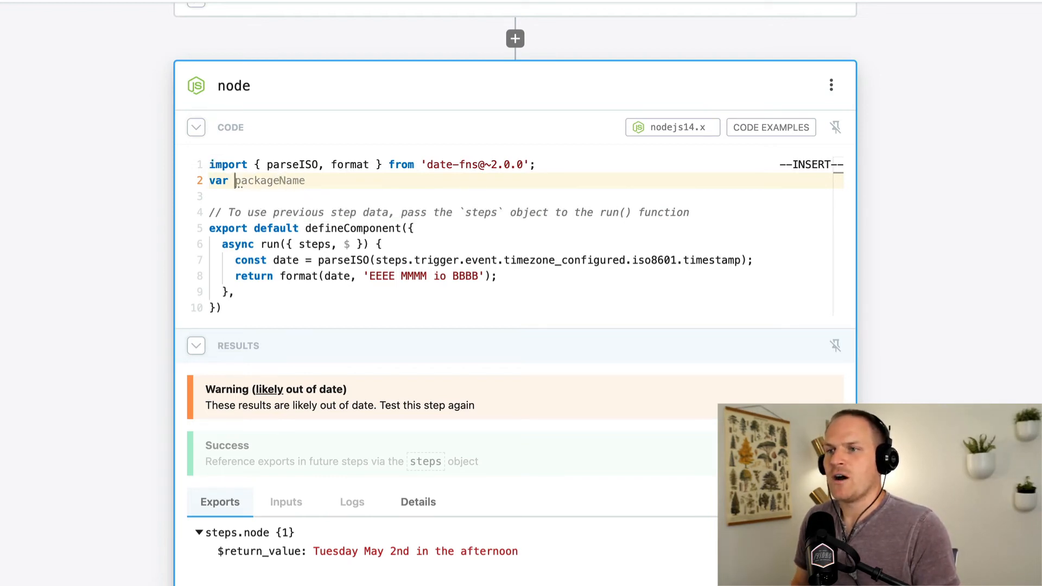
text(module = require(')
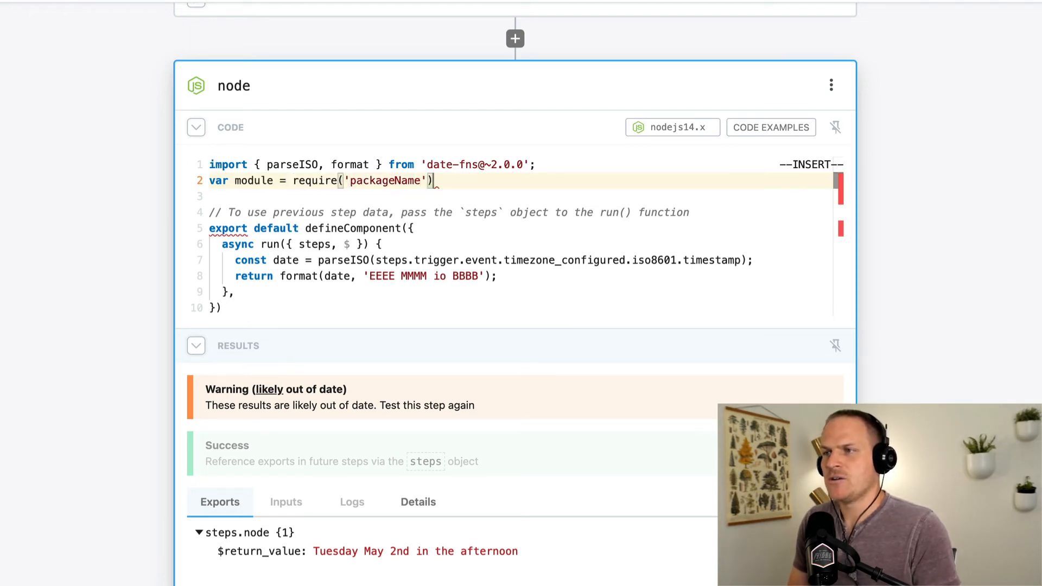
text(;)
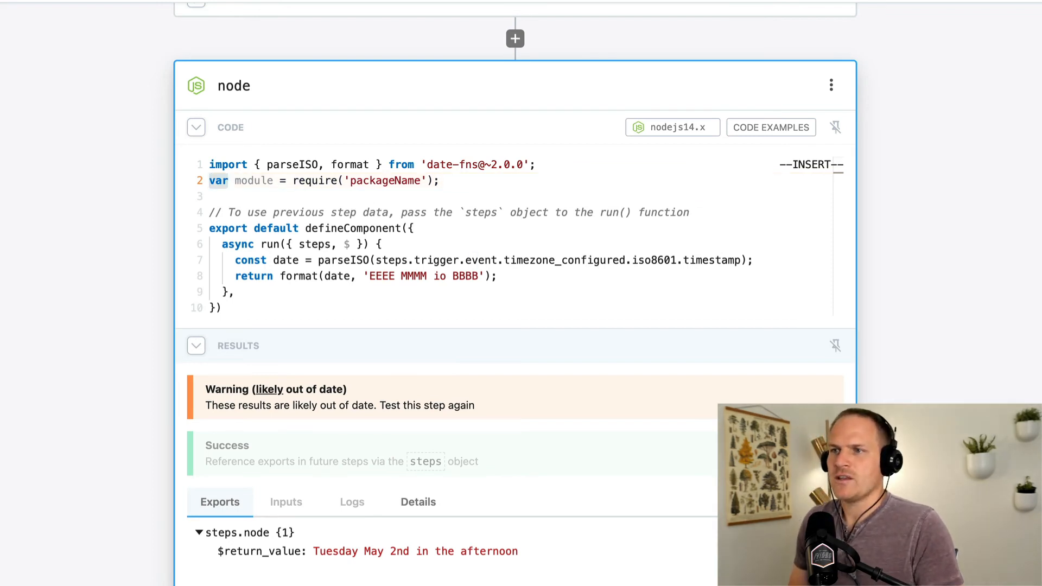
Rewrite line 2 as import module from 'packageName' in ESM style
text(import)
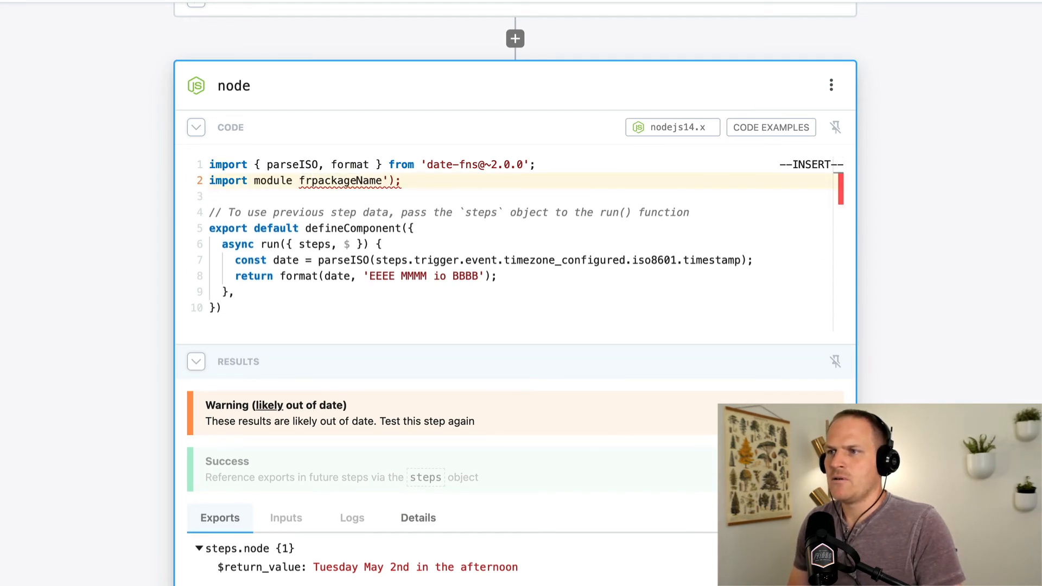
text(from')
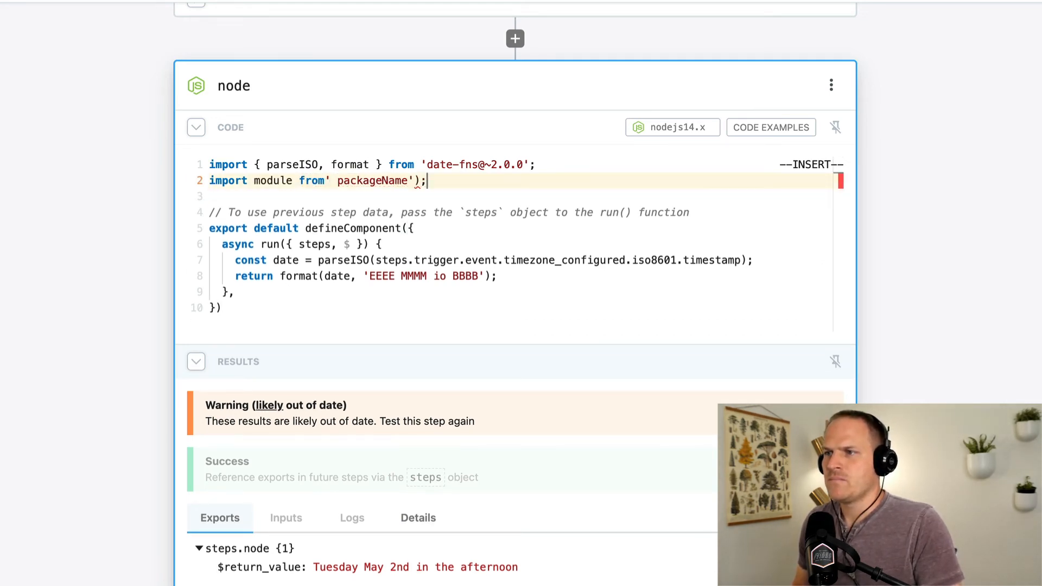